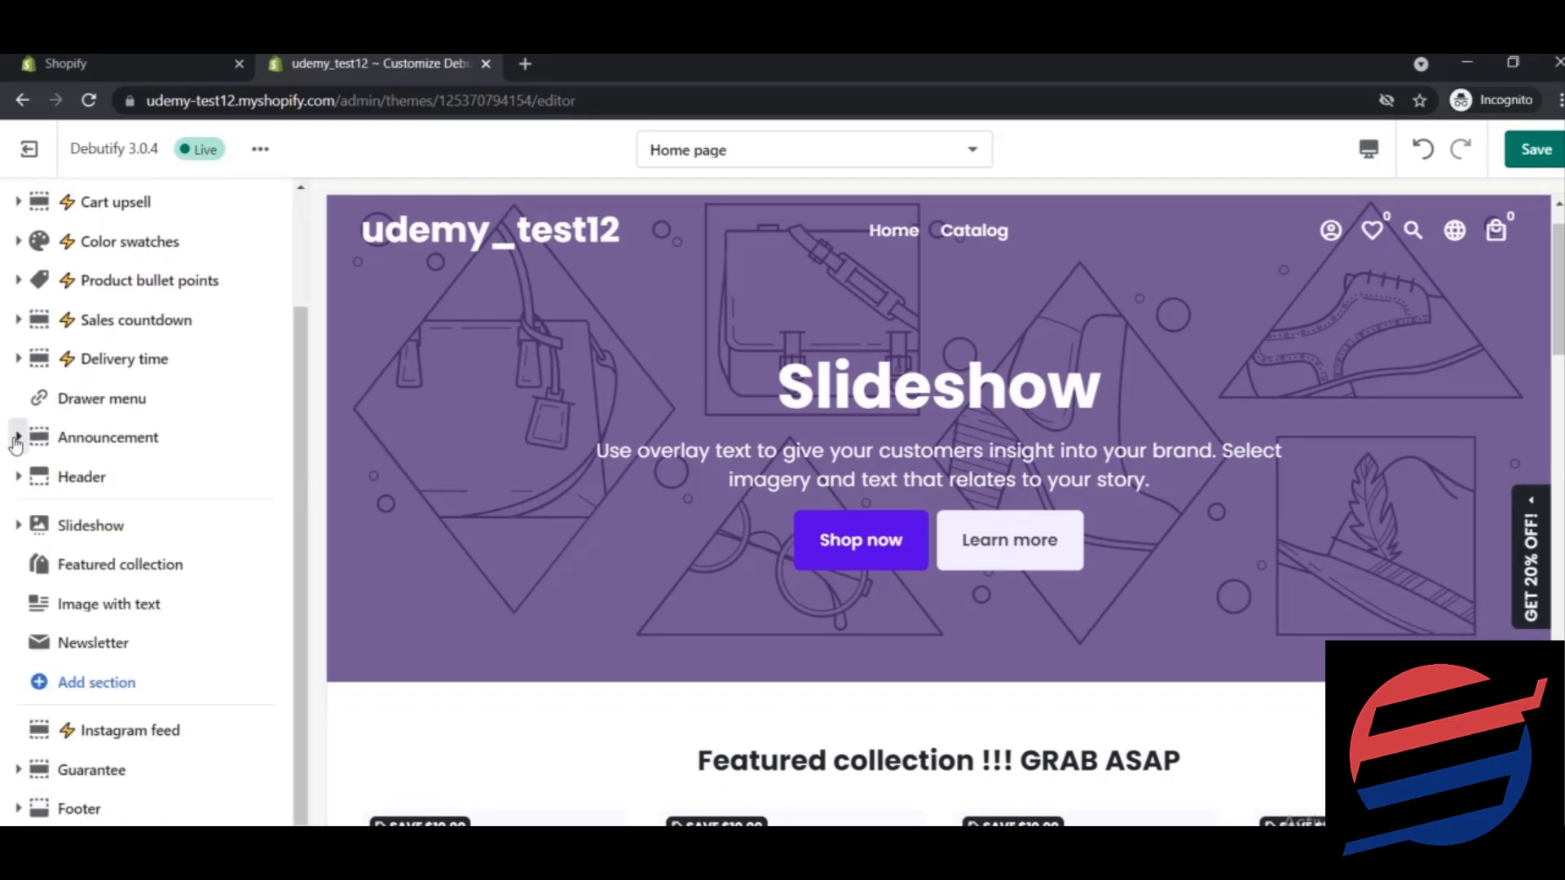
# - Select the Announcement section in the Debutify theme editor sidebar to reveal its settings
pyautogui.click(108, 436)
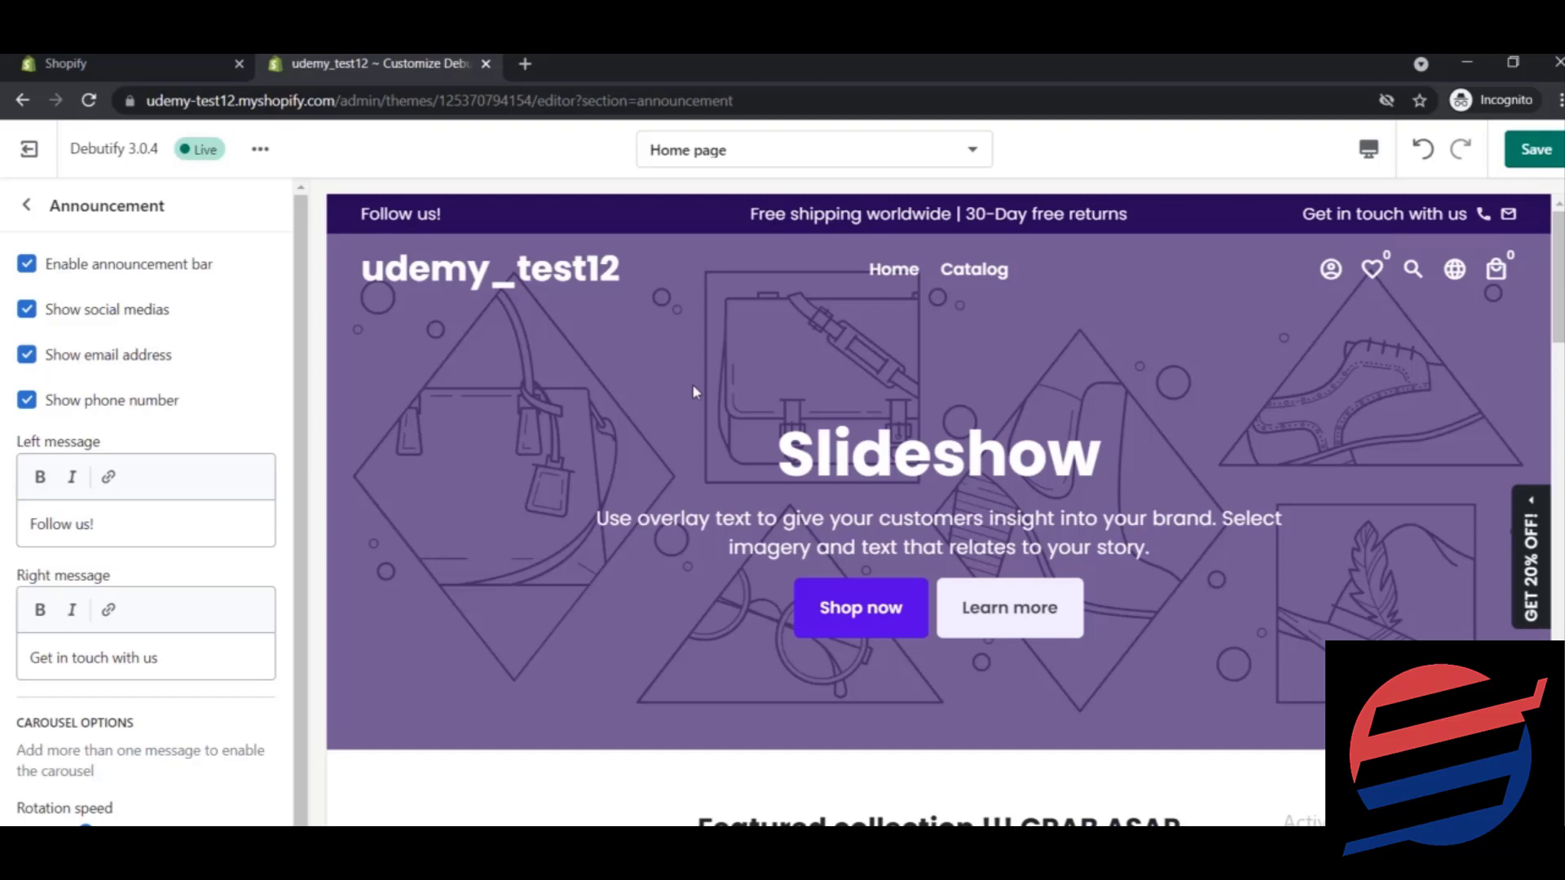
# - Set the Left message to 'Shopify Secrets' and begin a new Right message starting with 'A'
pyautogui.write('Shopify Secrets')
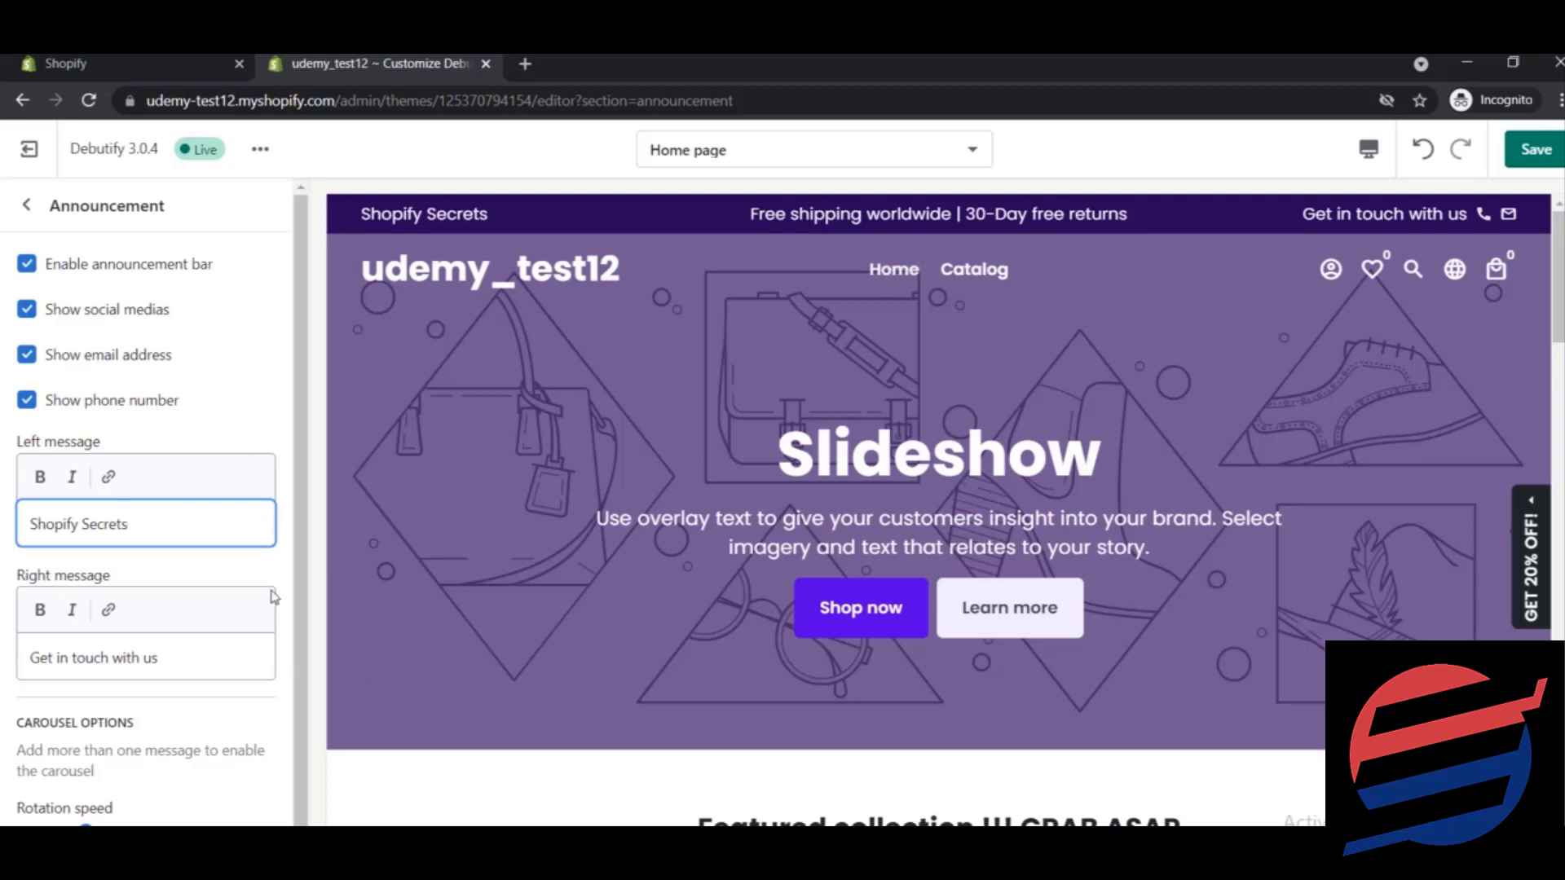
pyautogui.write('A')
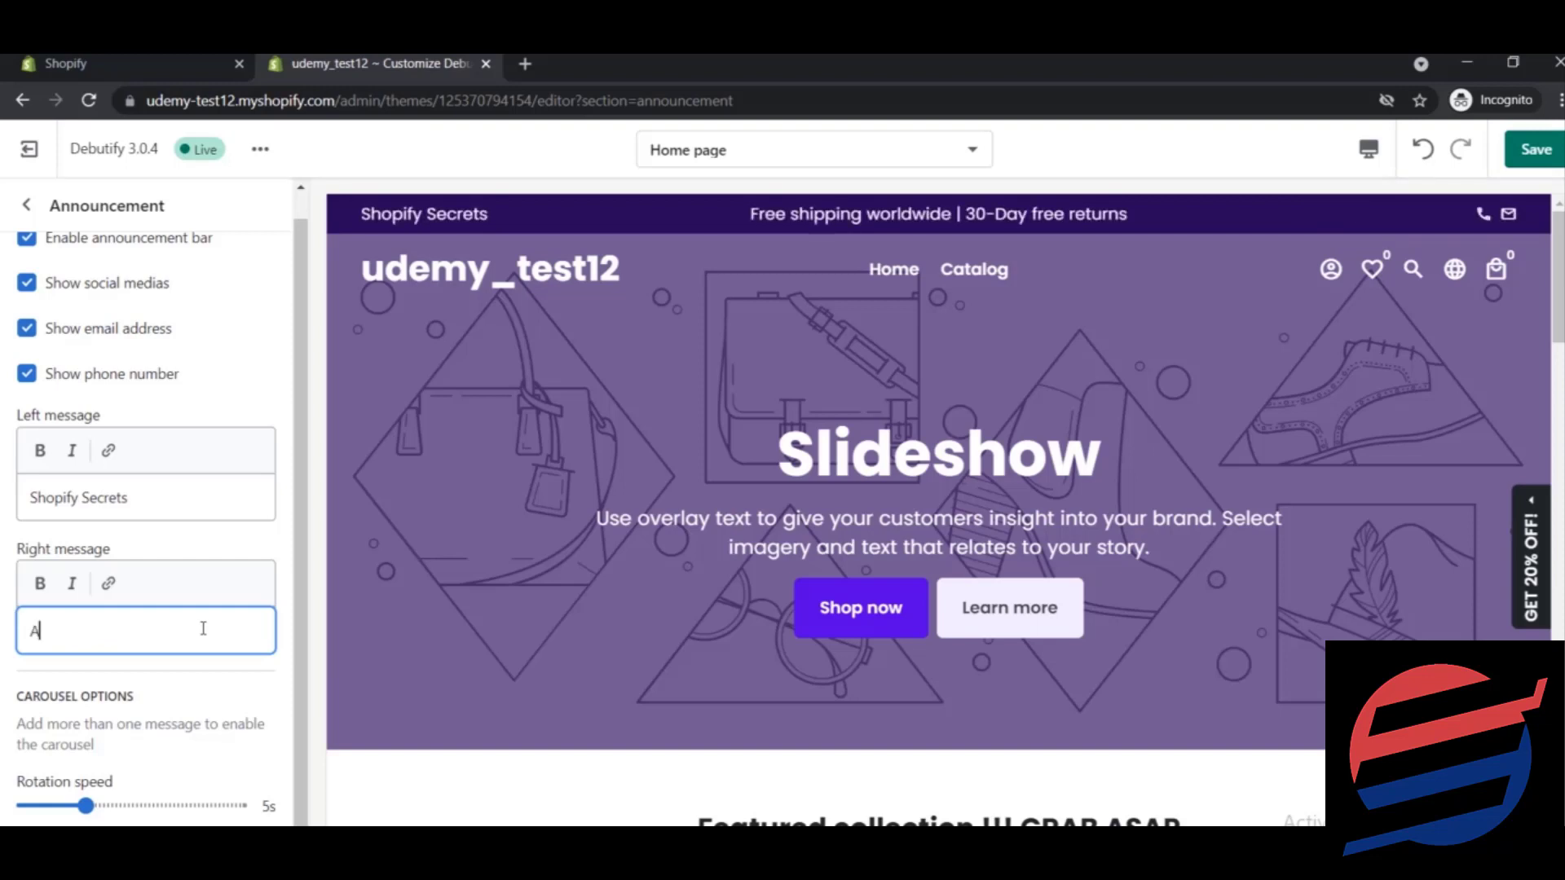
# - Set the Right message to 'Any Querries ??' and return to the theme sections list
pyautogui.write('Any Querries ??')
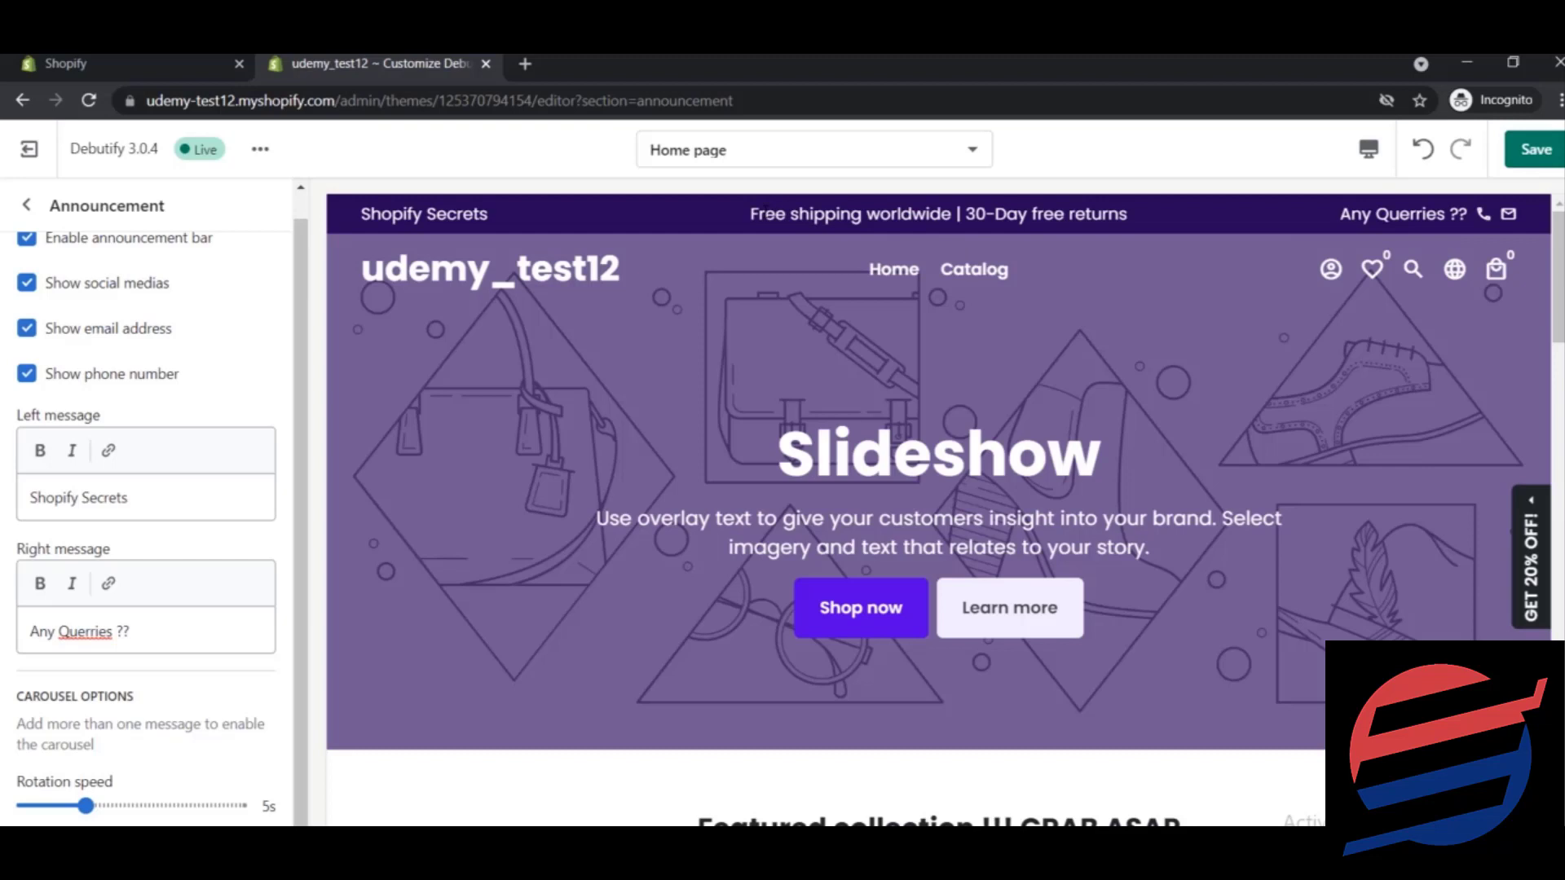
pyautogui.click(28, 205)
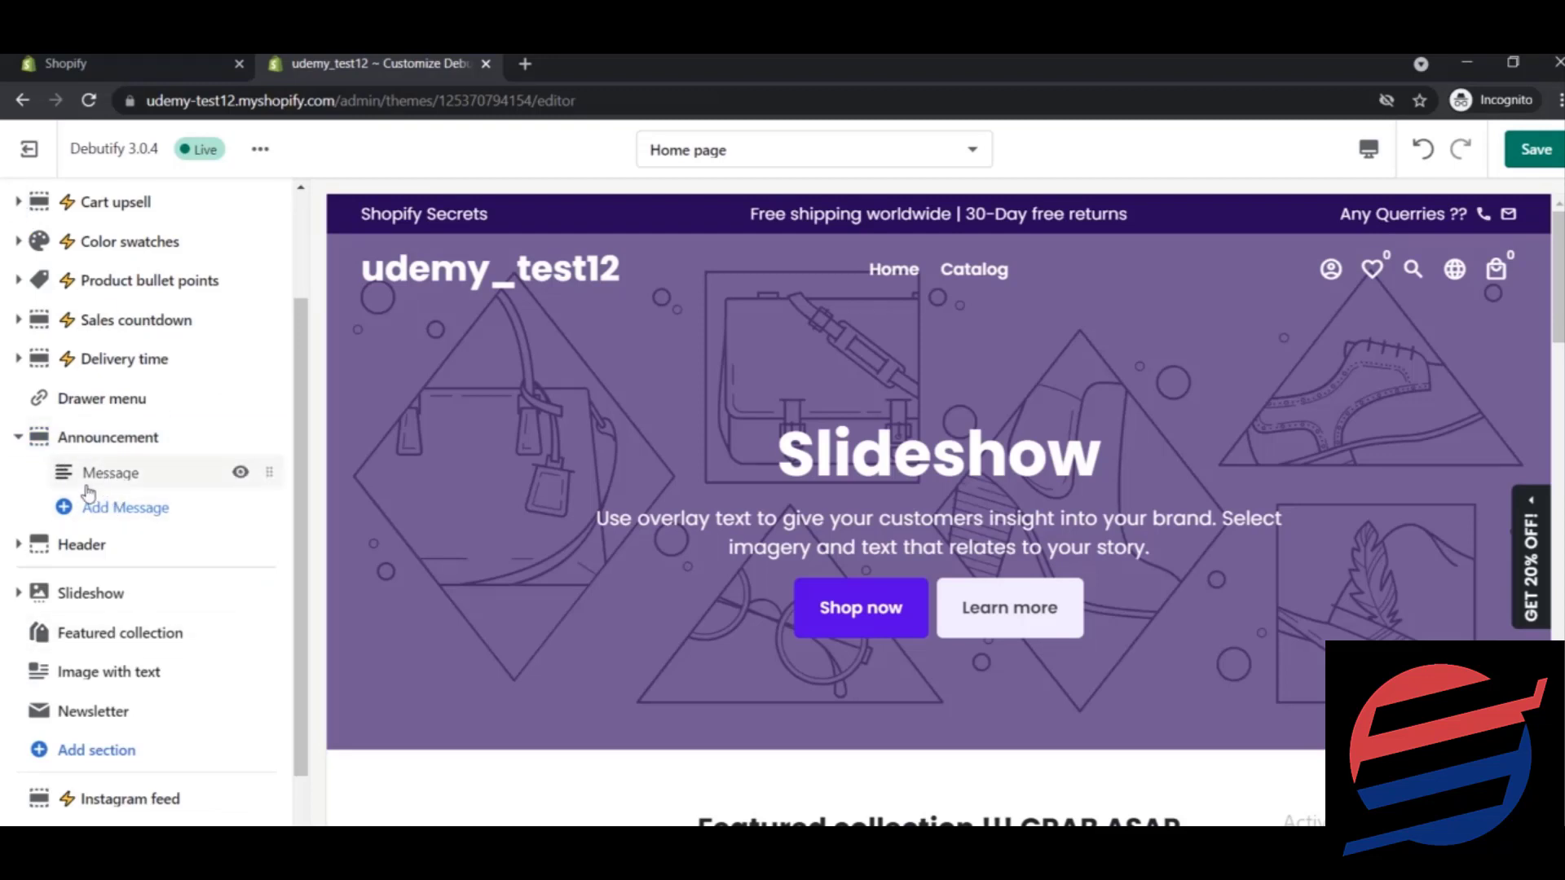